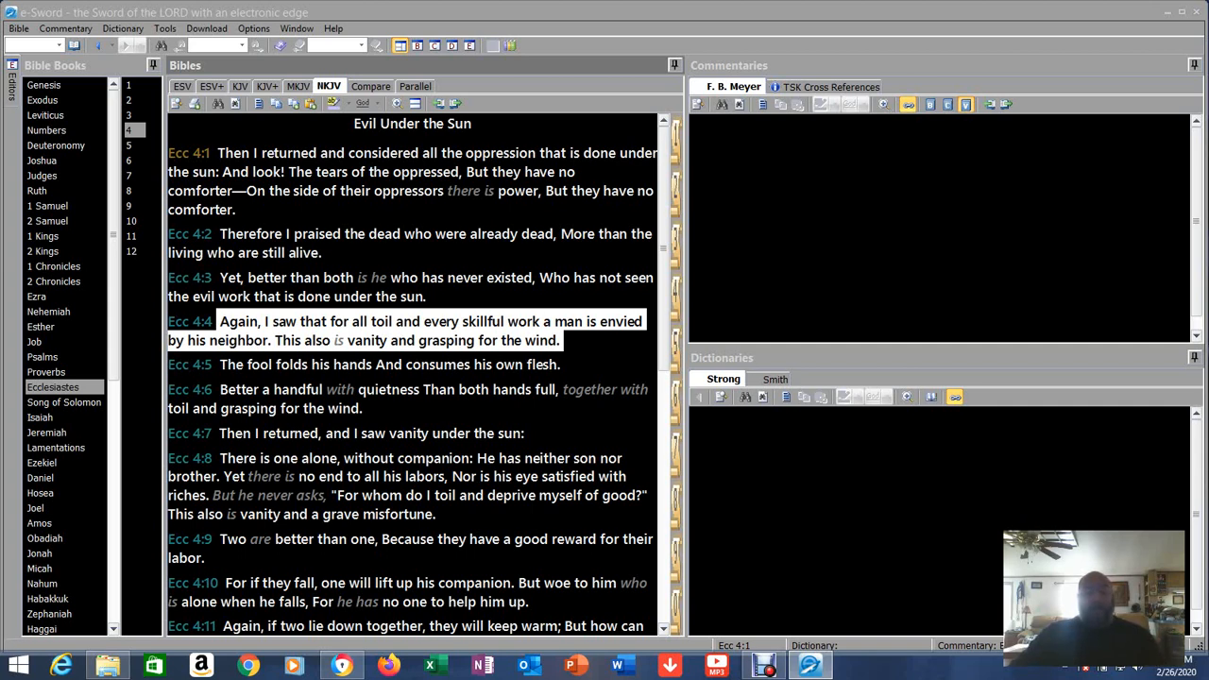
# - Highlight Ecclesiastes 4:5 and then 4:6 in the NKJV text to read them
pyautogui.click(293, 363)
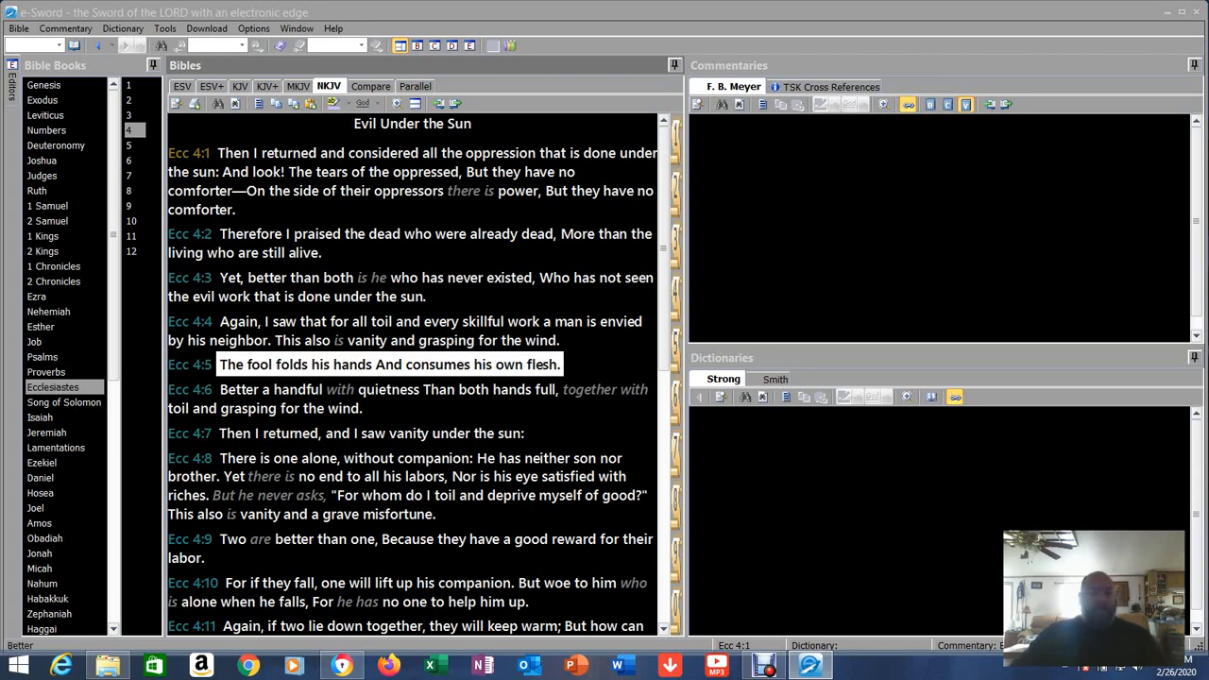
pyautogui.click(406, 390)
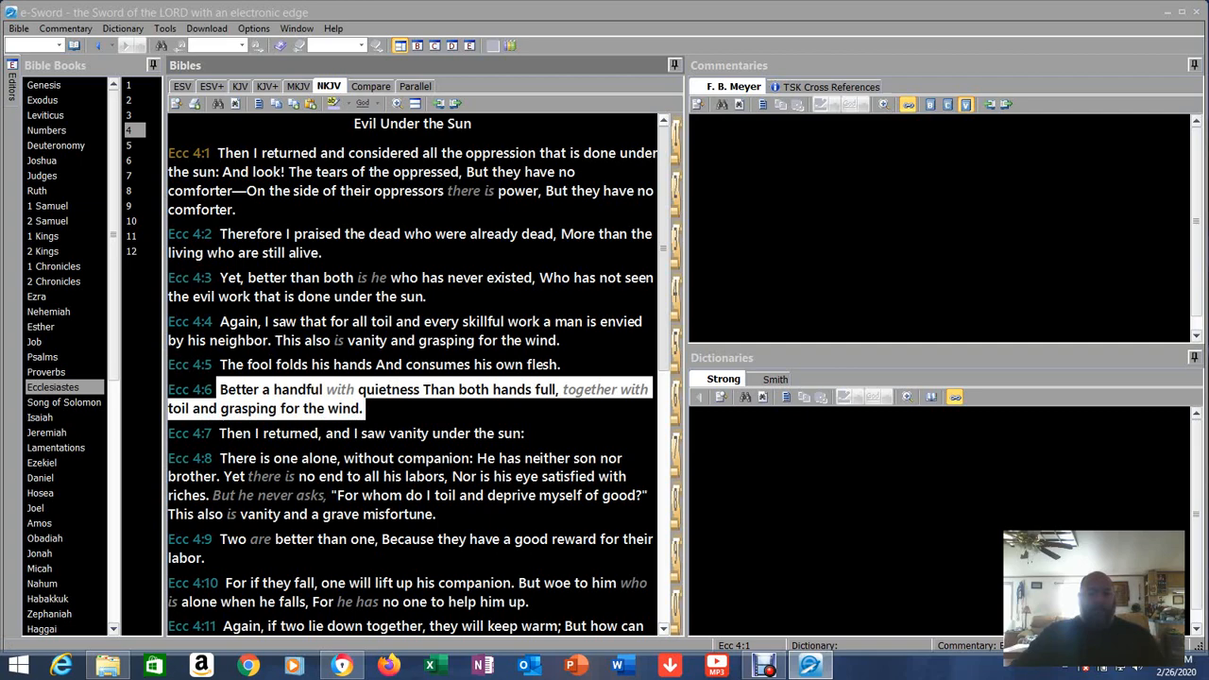
# - Scroll the NKJV text down to bring Ecclesiastes 4:10 into view
pyautogui.scroll(-3)
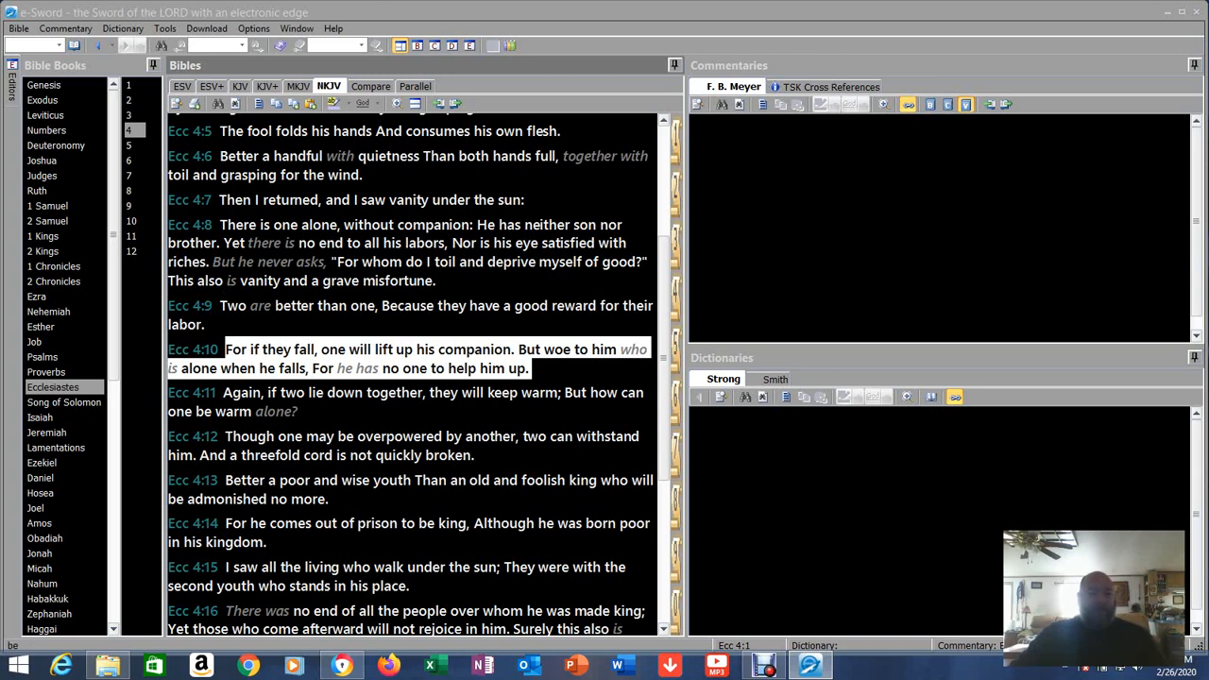
# - Highlight Ecclesiastes 4:11 and scroll the threefold cord verse 4:12 into view
pyautogui.click(406, 401)
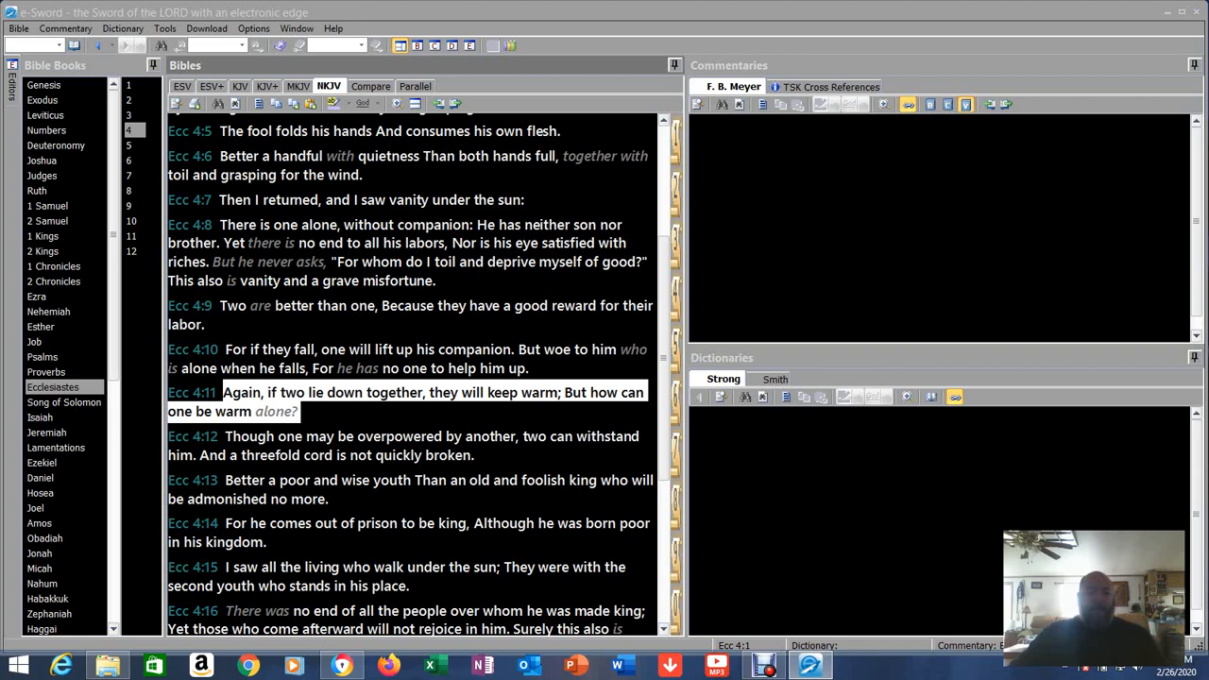
pyautogui.scroll(-3)
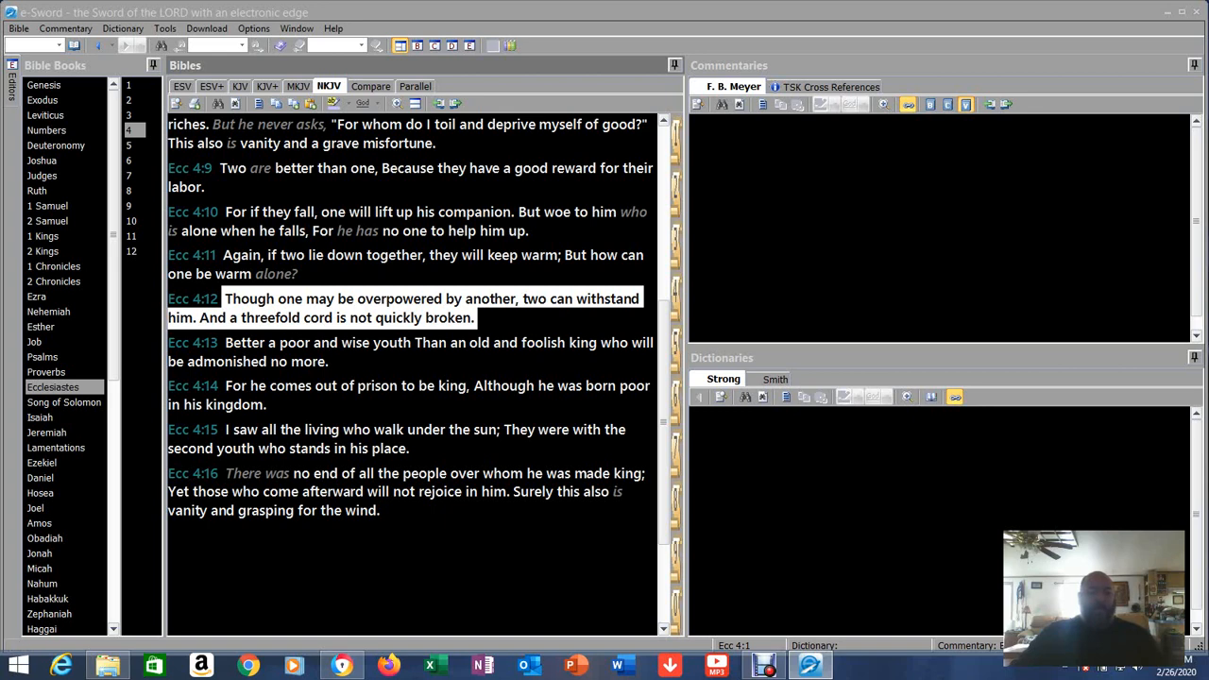
# - Highlight Ecclesiastes 4:13 and scroll to the chapter's final verses
pyautogui.click(226, 344)
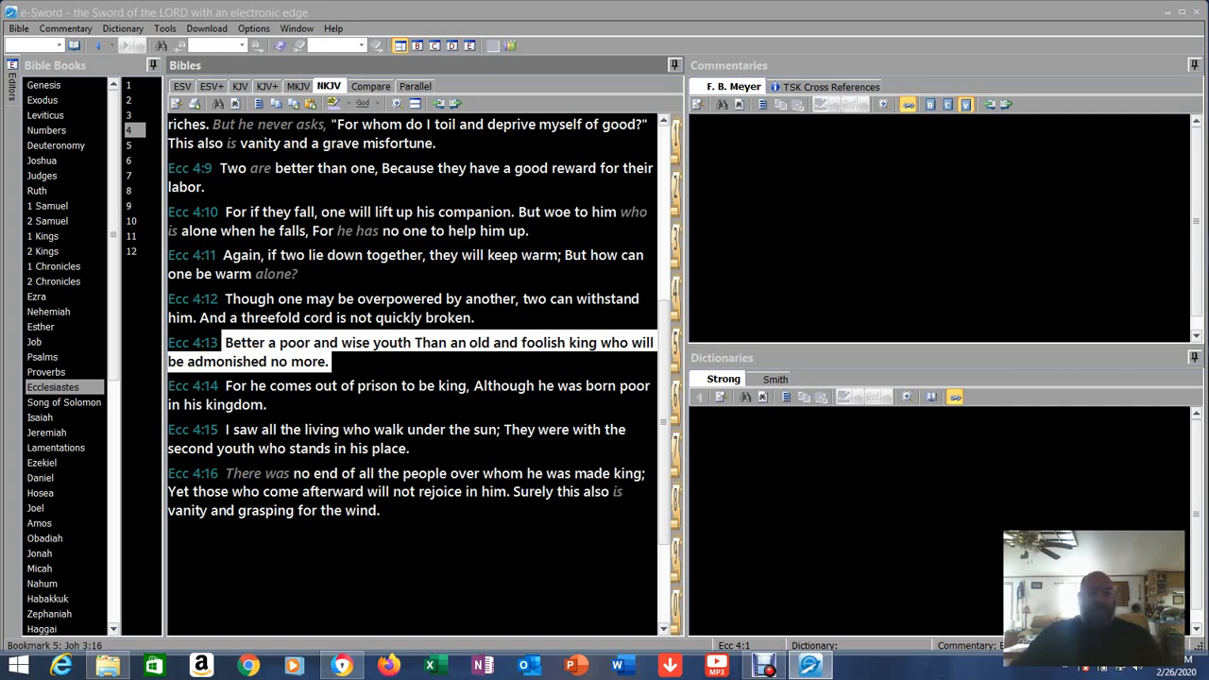
pyautogui.scroll(-3)
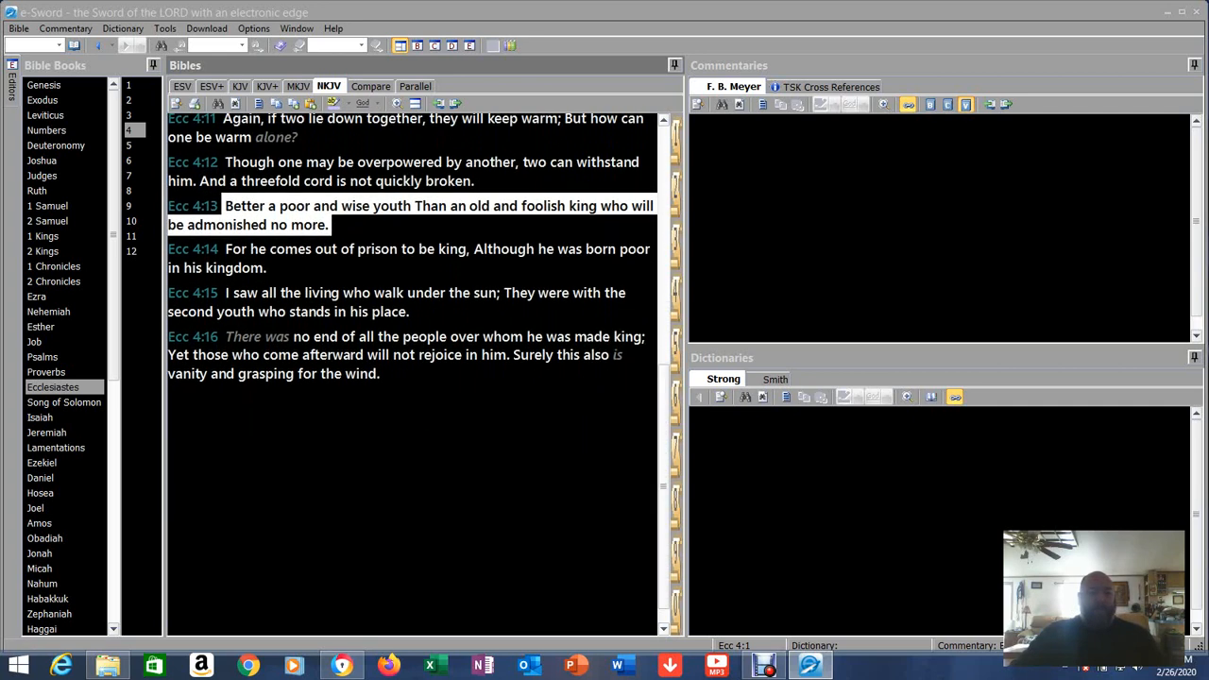